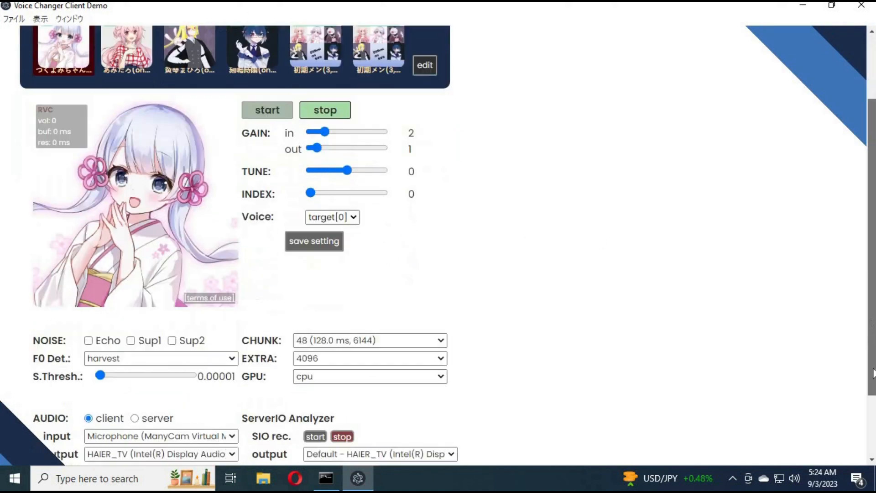
- Review the processing device, microphone input, client output and server output device lists without changing them
scroll(down, 3)
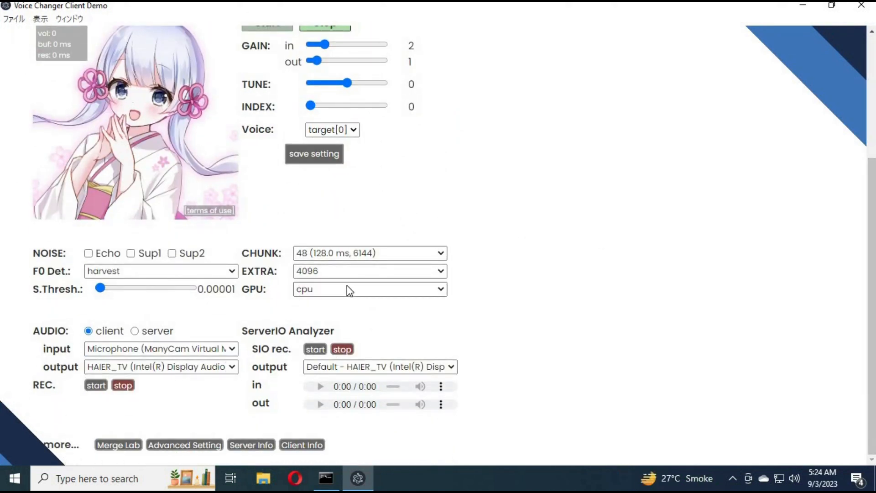
click(368, 290)
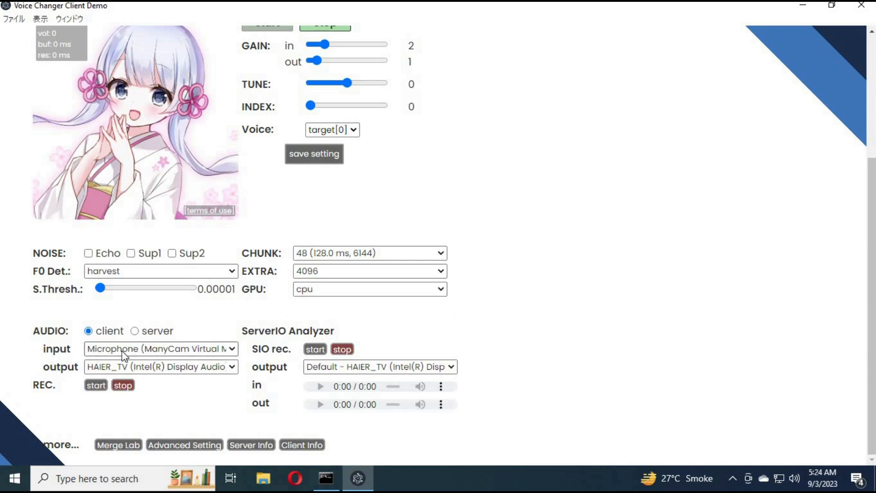
click(161, 348)
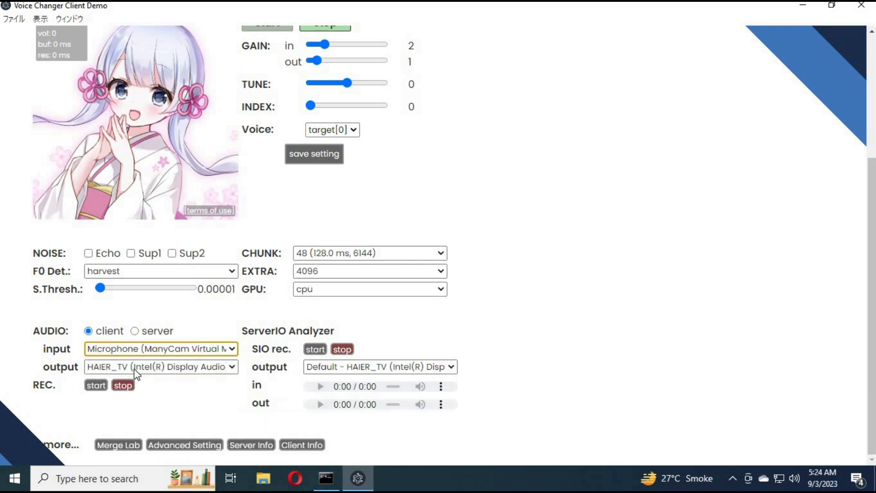
click(160, 367)
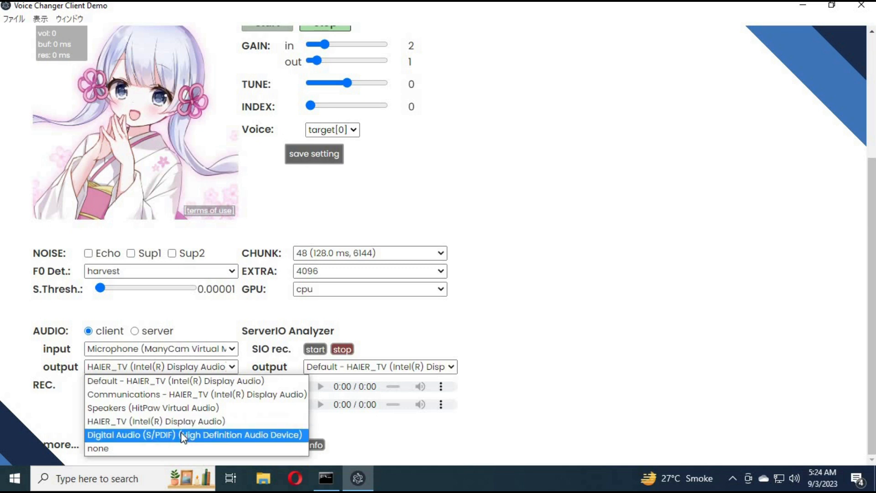
mouse_move(156, 421)
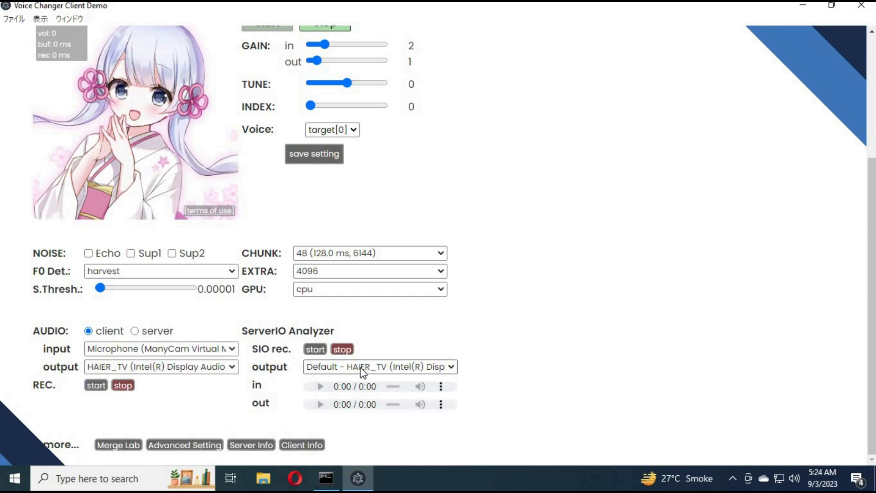
click(379, 366)
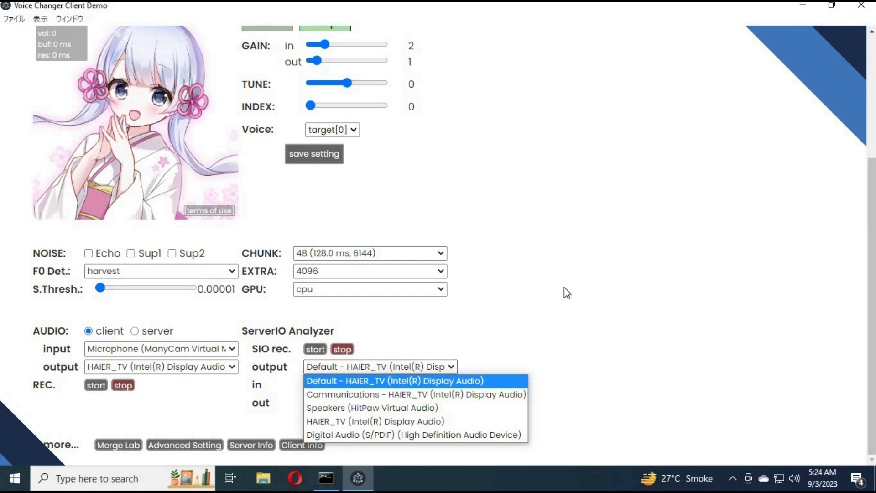
click(395, 380)
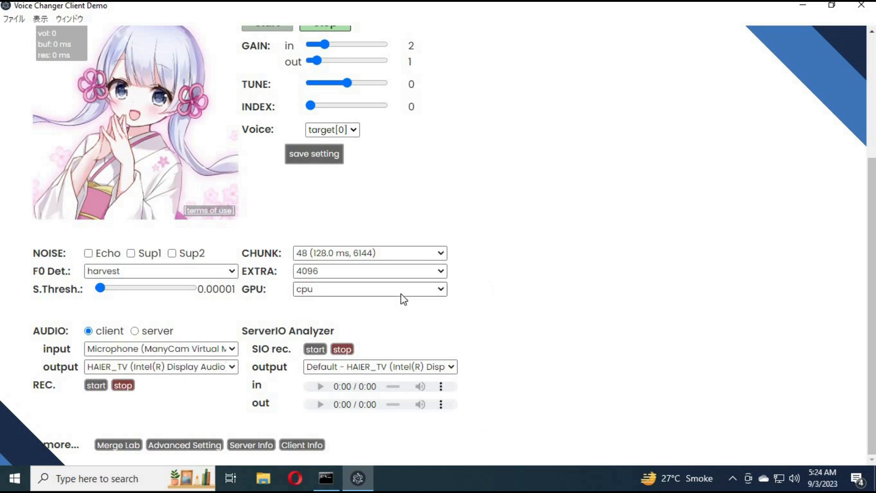
click(369, 252)
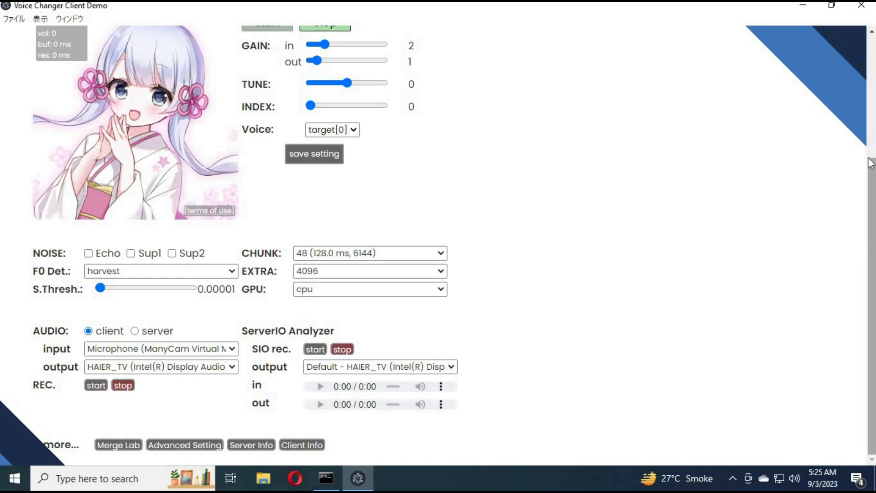
scroll(up, 3)
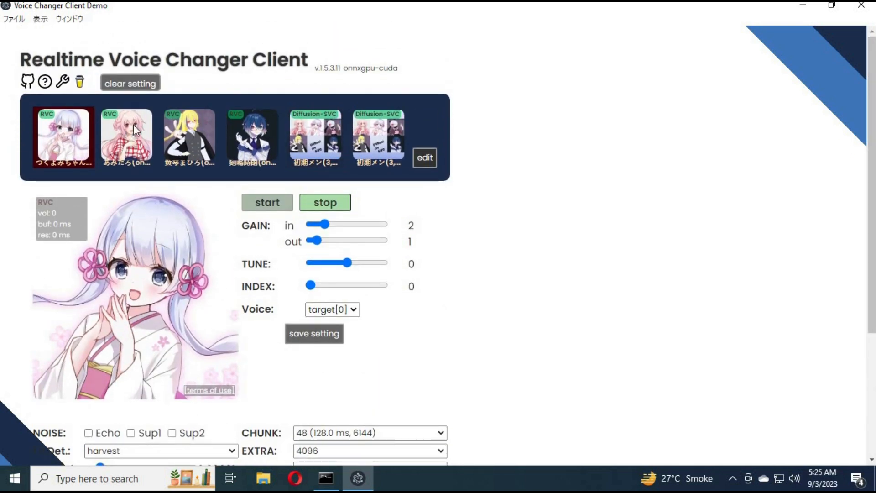
mouse_move(279, 145)
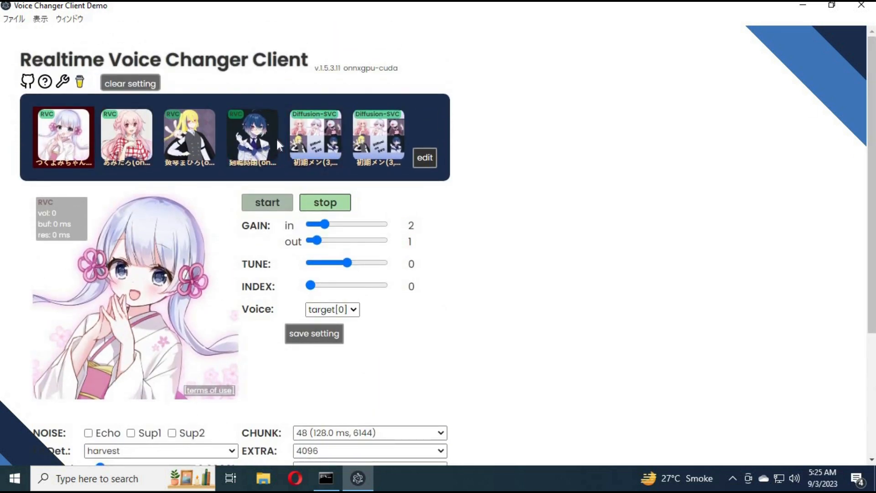
- Select the second voice model slot, check the model-loading log, and start real-time conversion
click(126, 136)
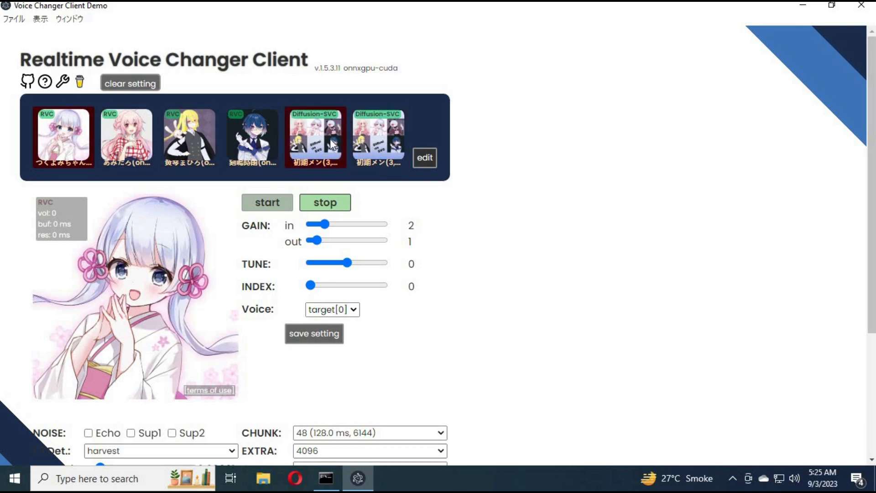
click(126, 136)
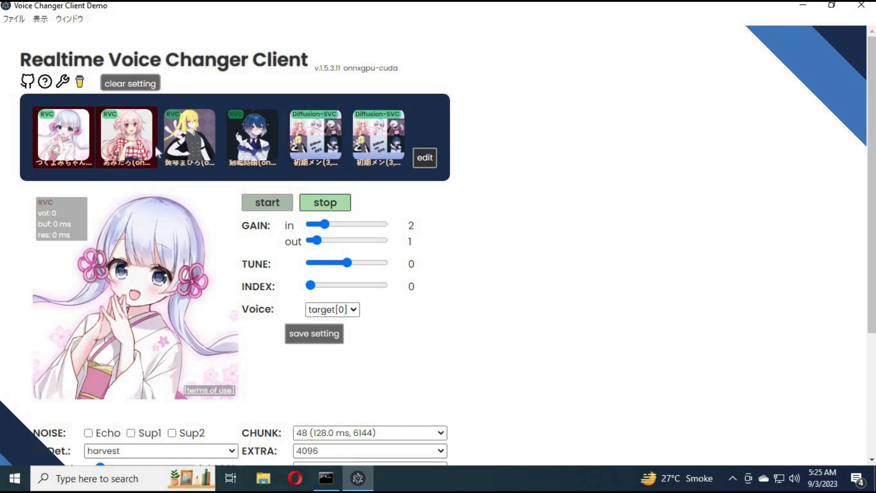
click(62, 137)
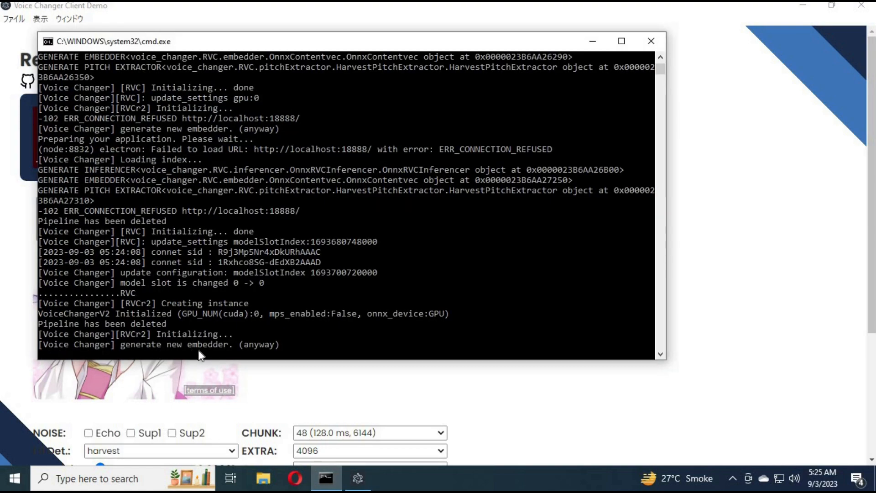
mouse_move(326, 479)
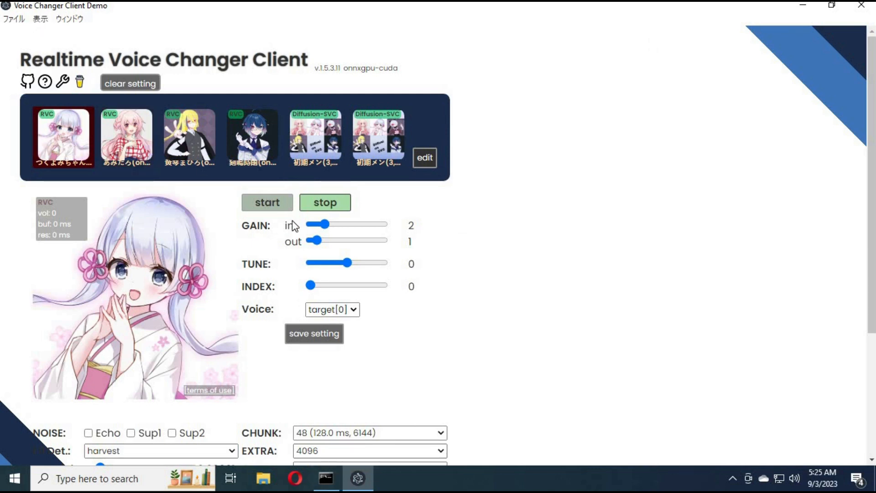
click(266, 202)
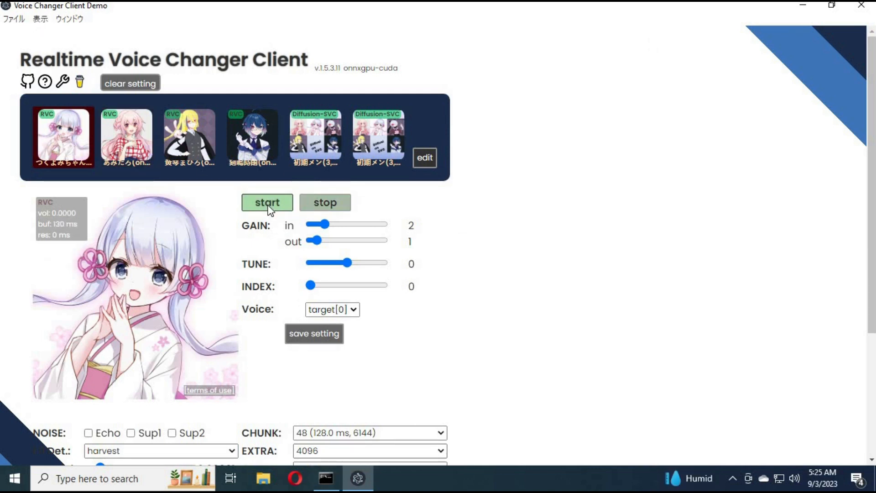
mouse_move(45, 229)
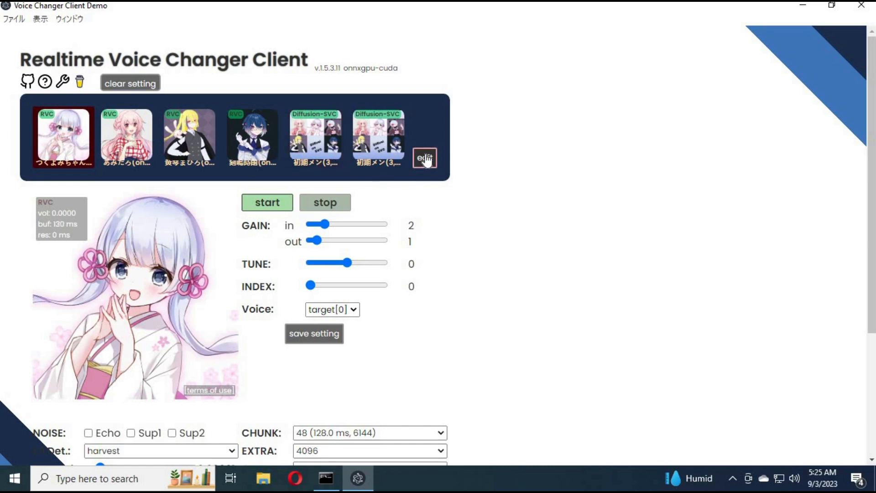
click(425, 158)
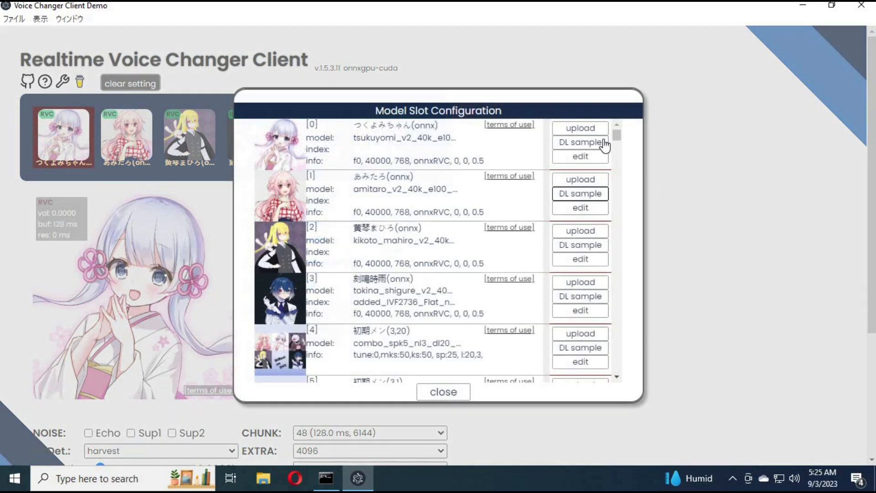
scroll(down, 3)
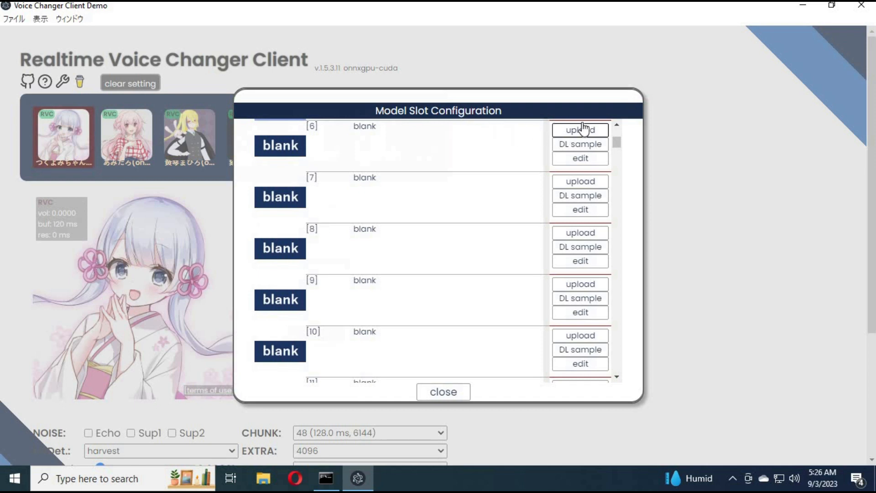
click(579, 129)
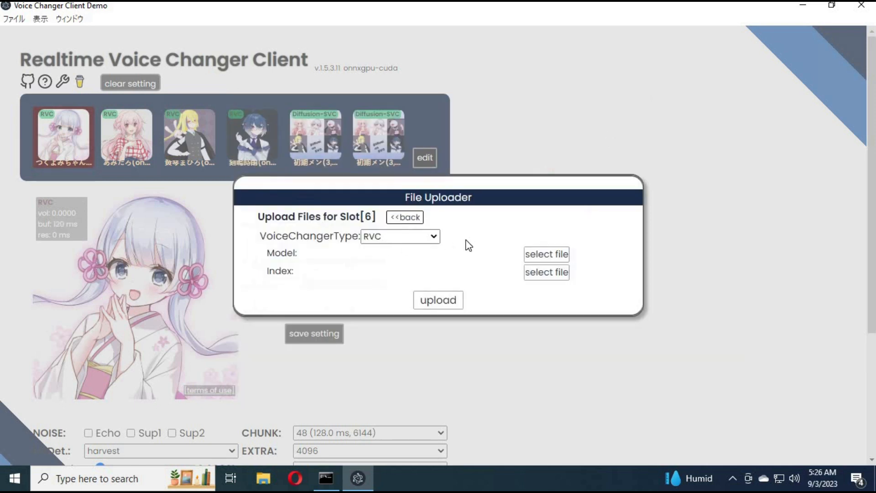
click(399, 235)
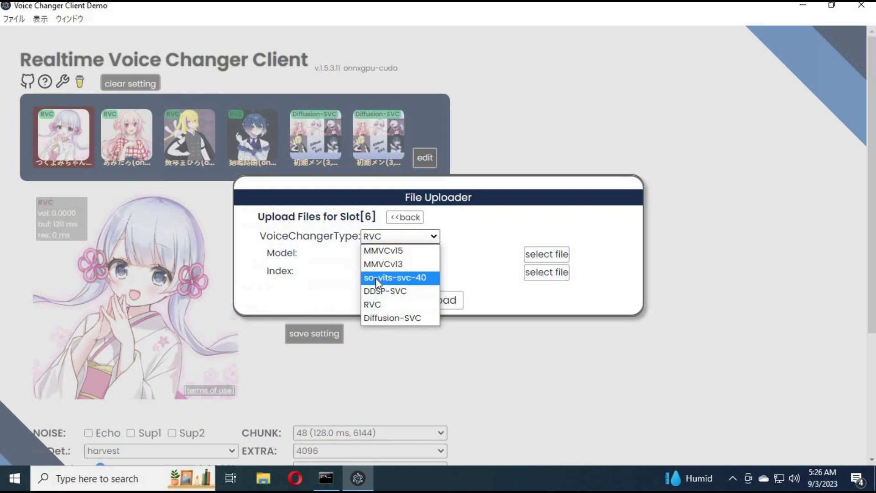
click(373, 303)
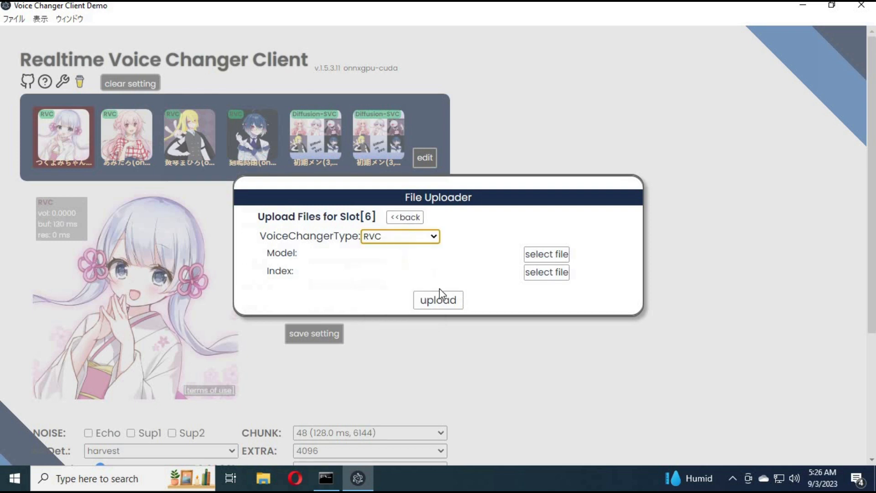
mouse_move(390, 266)
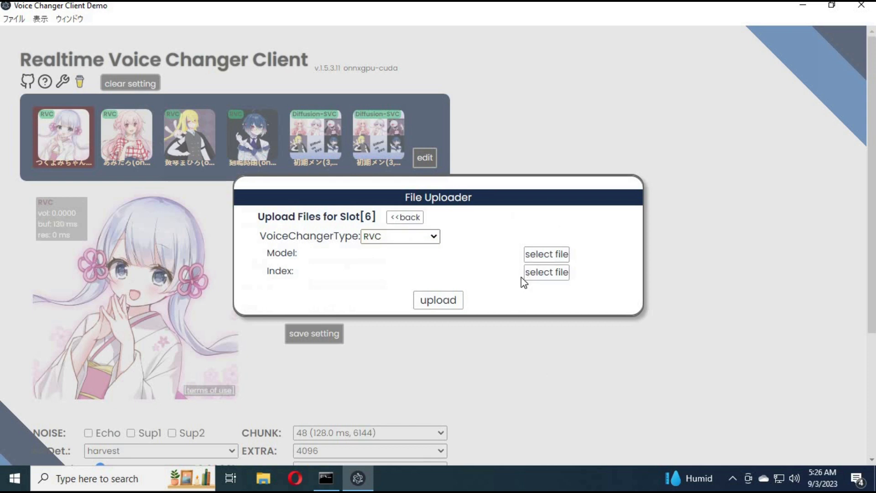
click(404, 217)
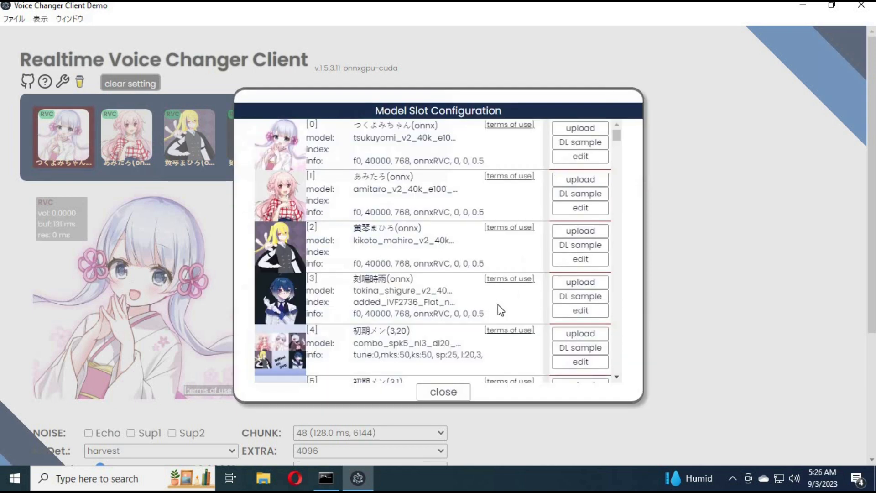
click(442, 391)
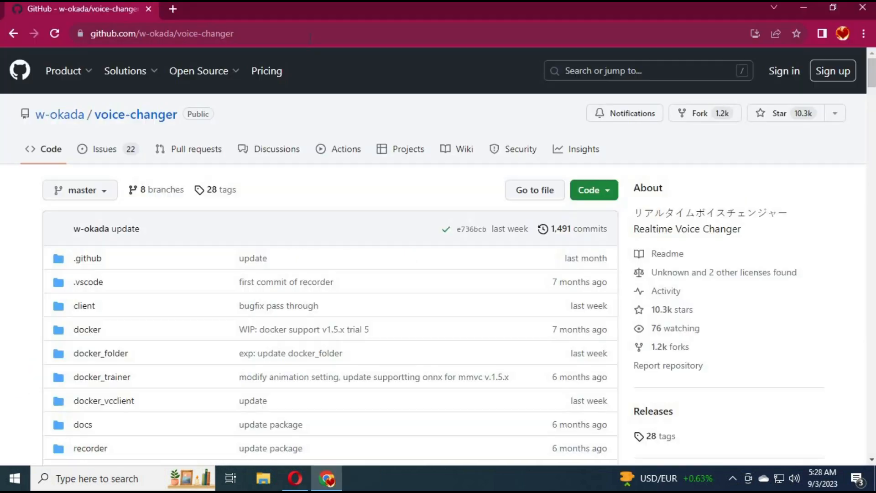
- Switch the voice-changer repository README to its English version
click(162, 32)
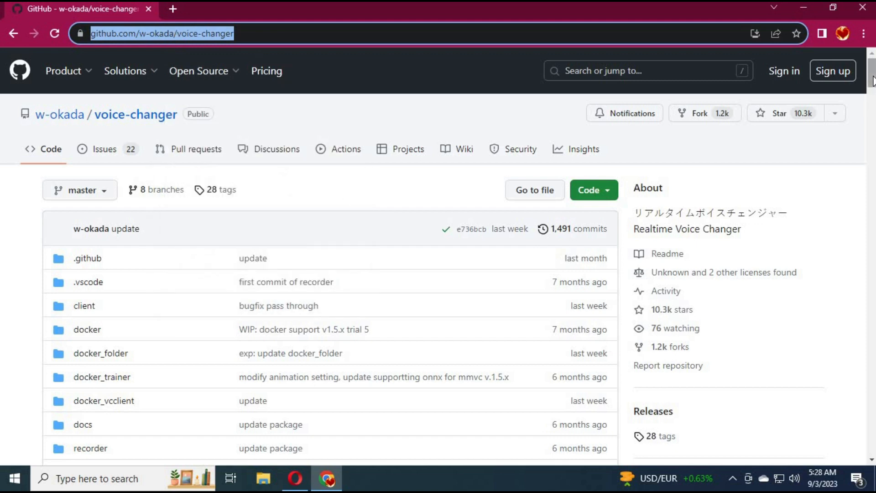
scroll(down, 3)
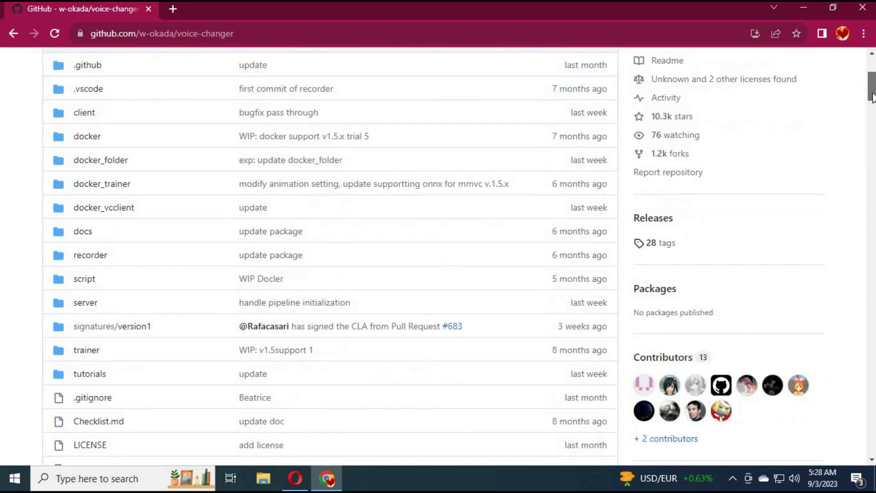
scroll(down, 3)
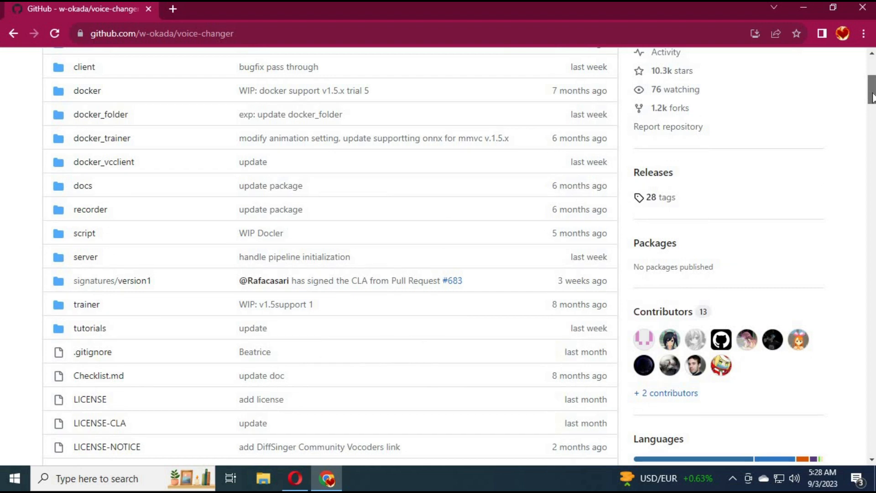
scroll(down, 3)
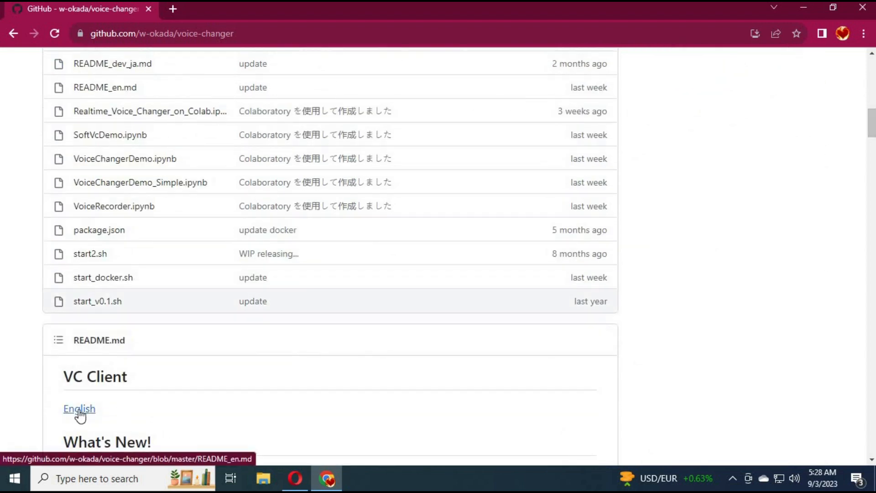
click(78, 409)
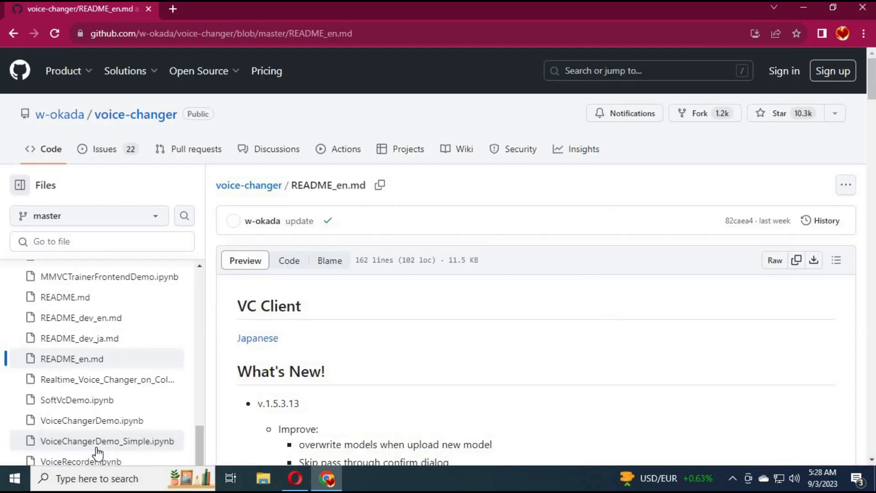
mouse_move(872, 88)
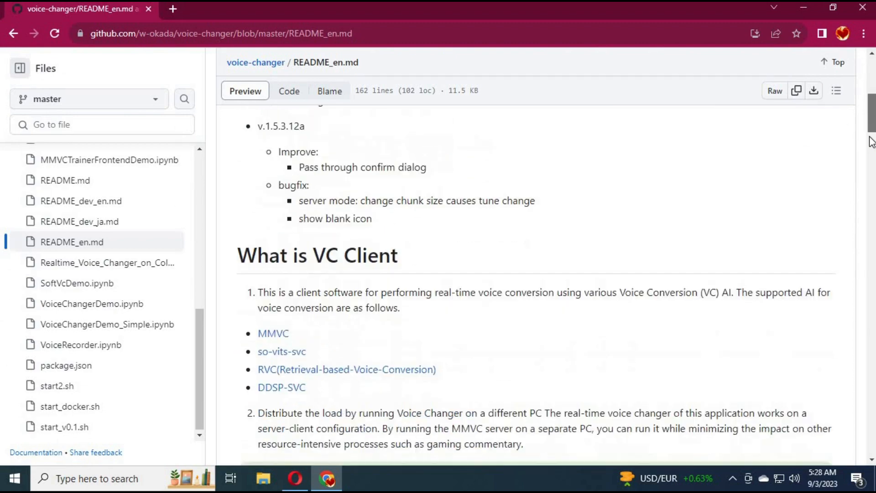
- Locate the pre-built download table and mark the DirectML and Windows CUDA framework entries
scroll(down, 3)
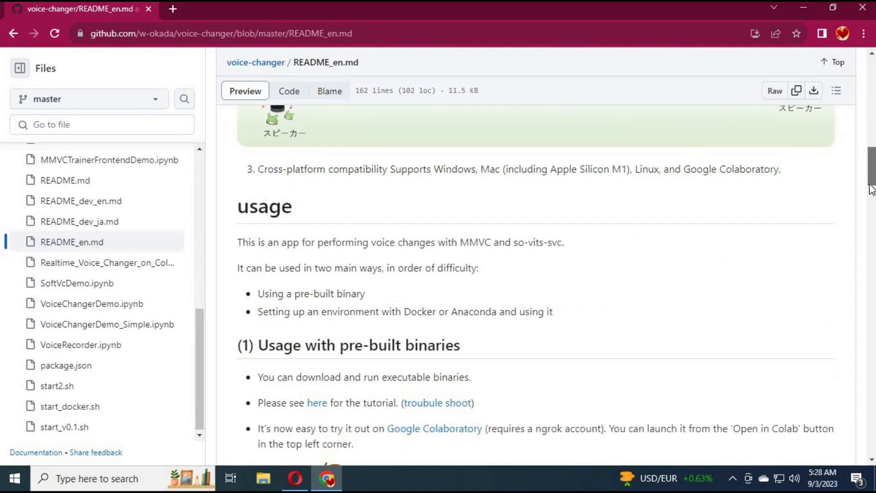
scroll(down, 3)
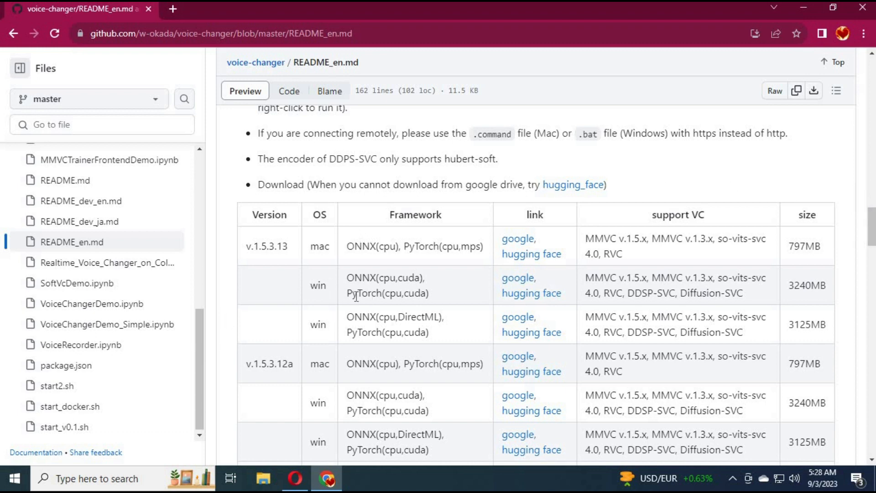
double_click(417, 316)
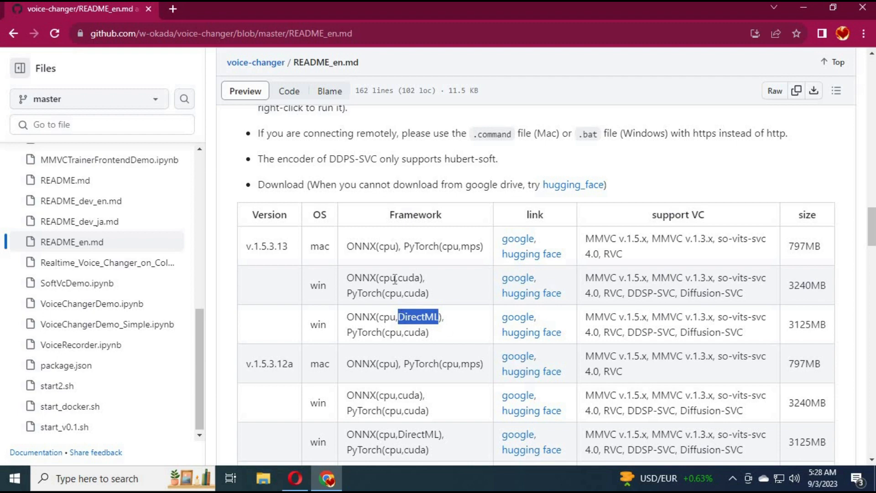
scroll(down, 3)
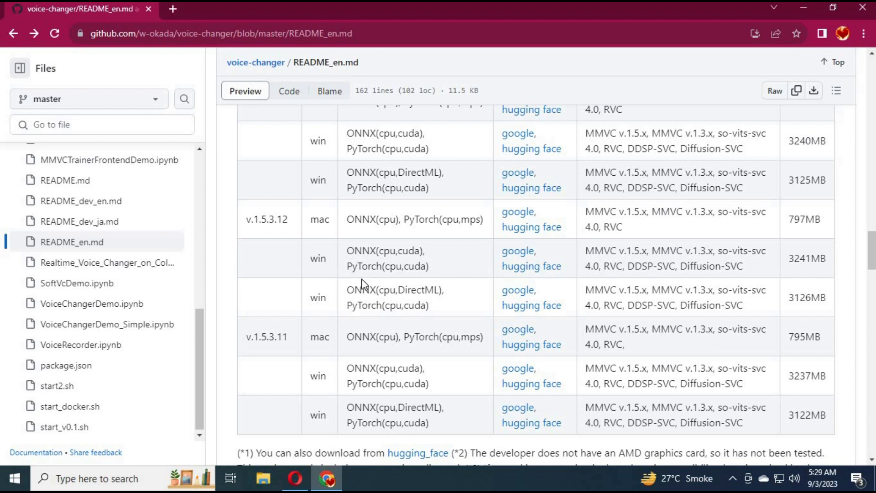
double_click(390, 265)
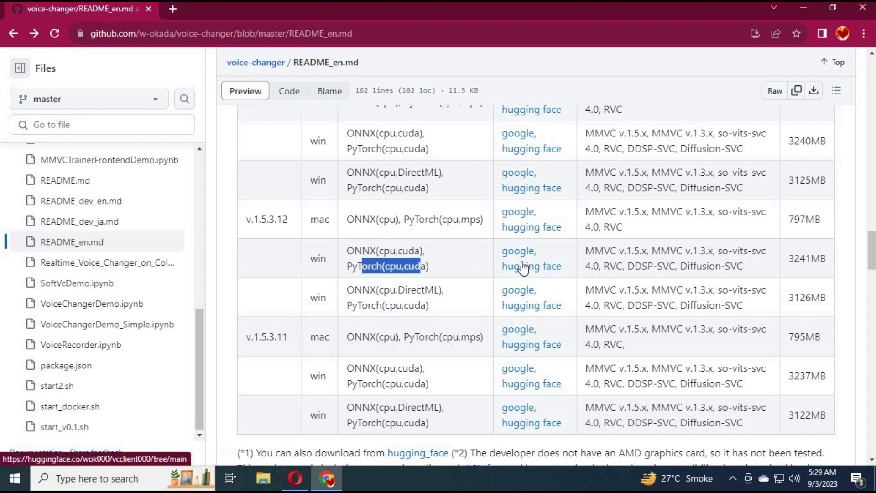
- Reach the Hugging Face vcclient000 file list and the Windows ONNX GPU CUDA v1.5.3.11 zip page
click(531, 266)
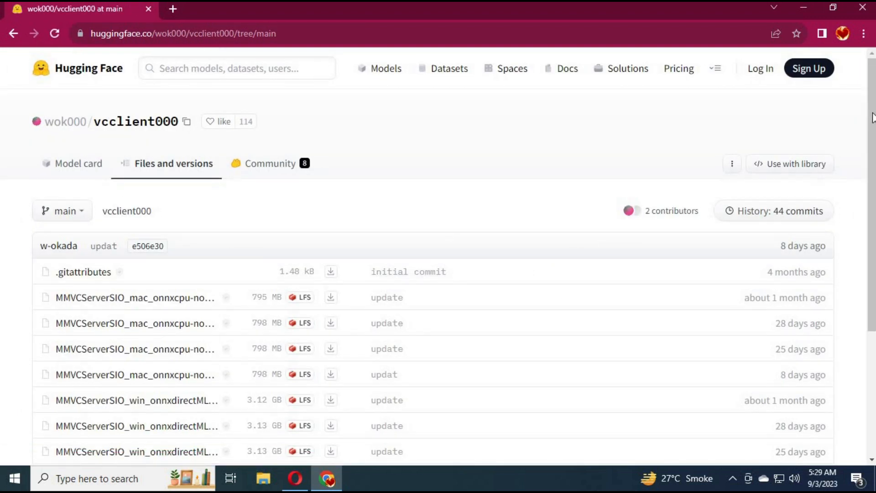
scroll(down, 3)
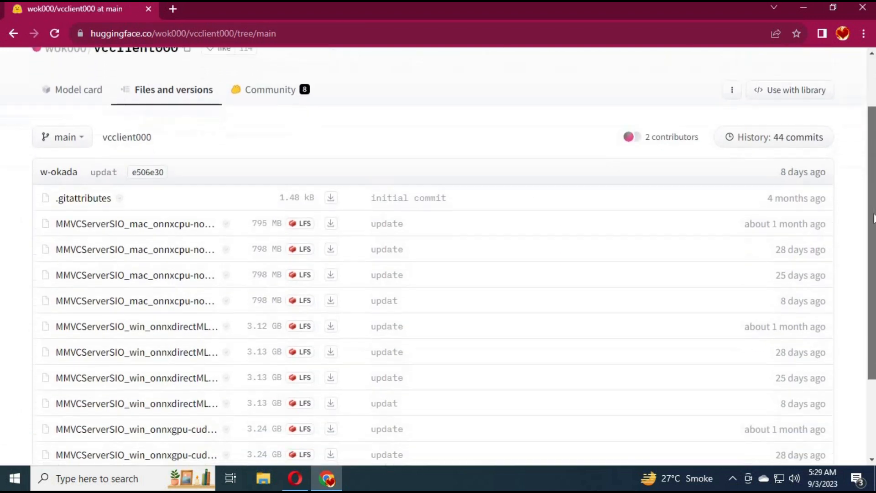
scroll(down, 3)
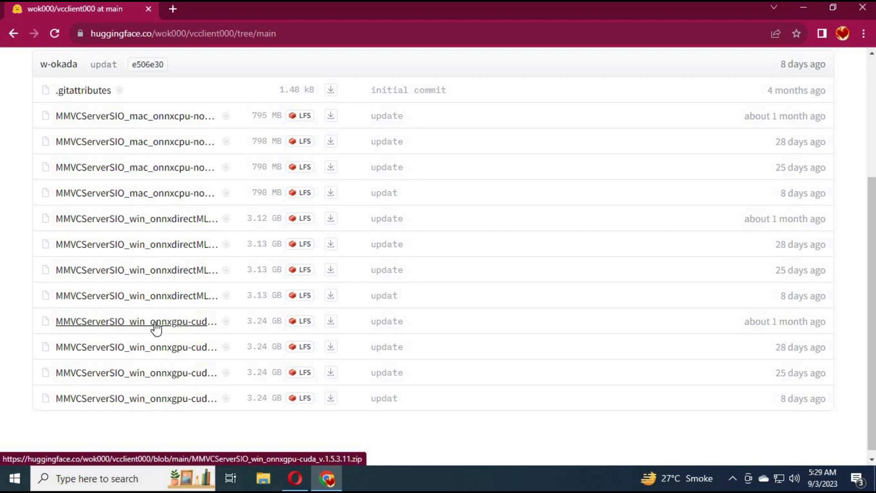
click(136, 322)
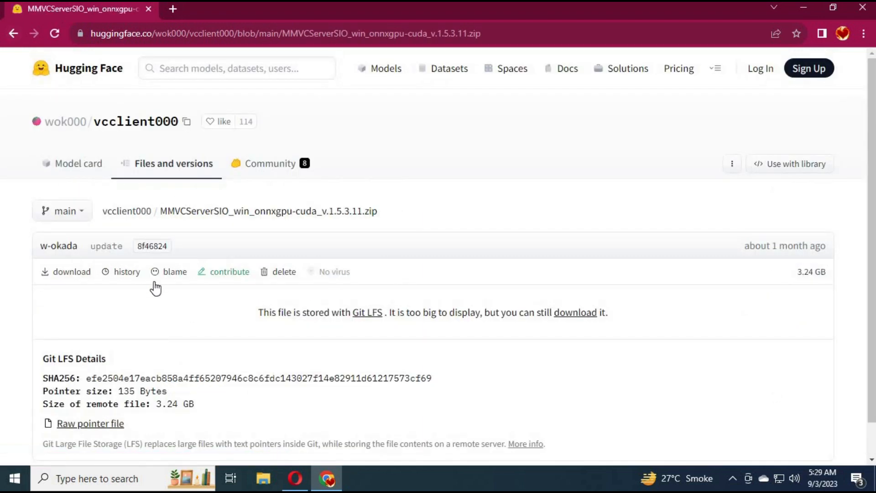
mouse_move(12, 33)
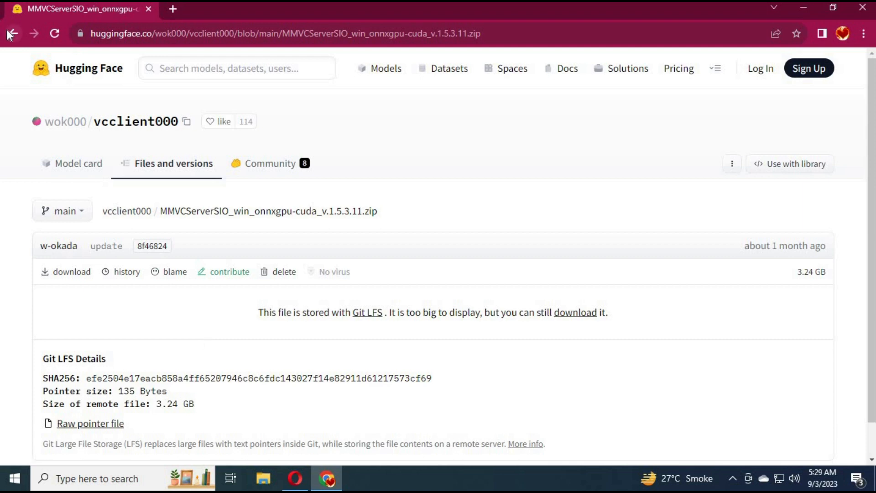
click(13, 33)
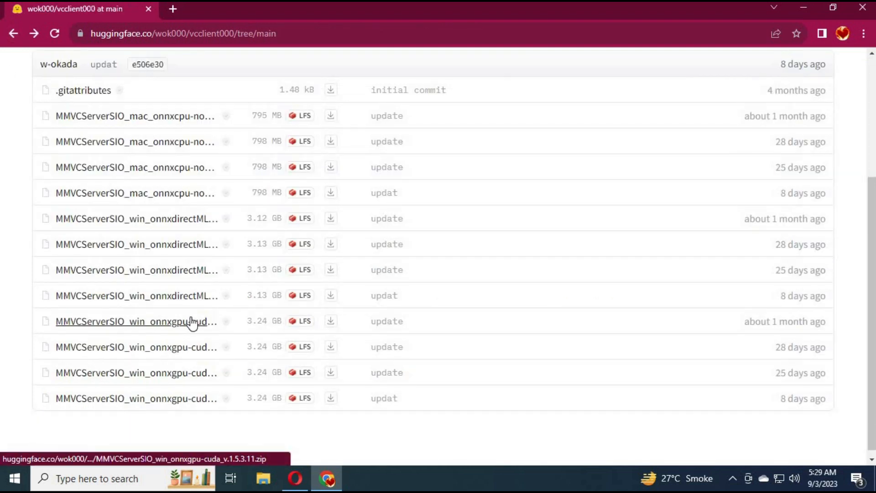
mouse_move(193, 299)
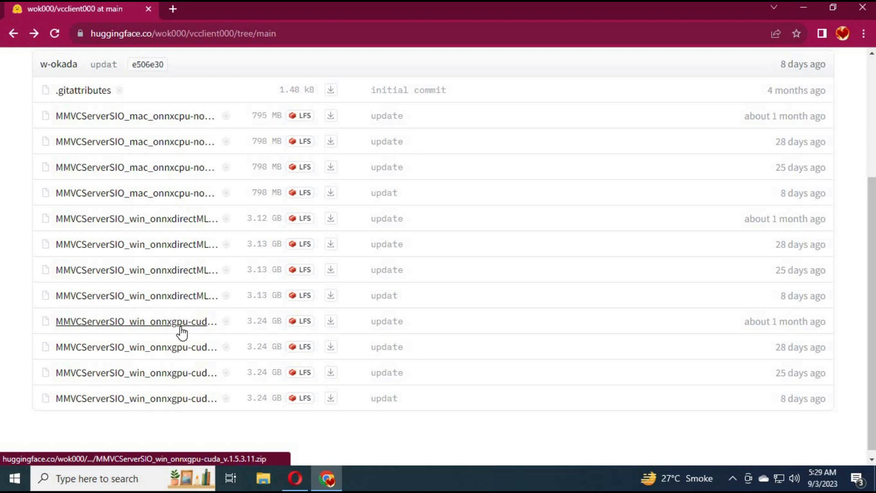
mouse_move(271, 352)
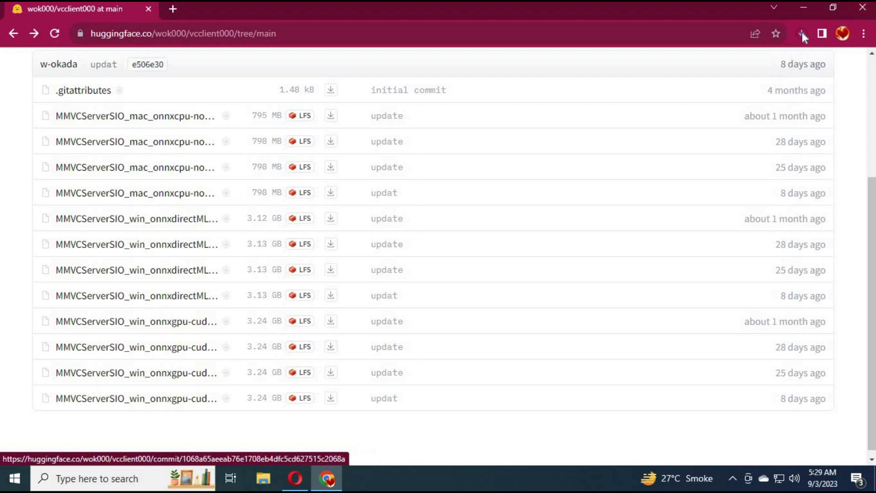
- Check the CUDA v1.5.3.11 zip download progress on Chrome's full downloads page
click(801, 33)
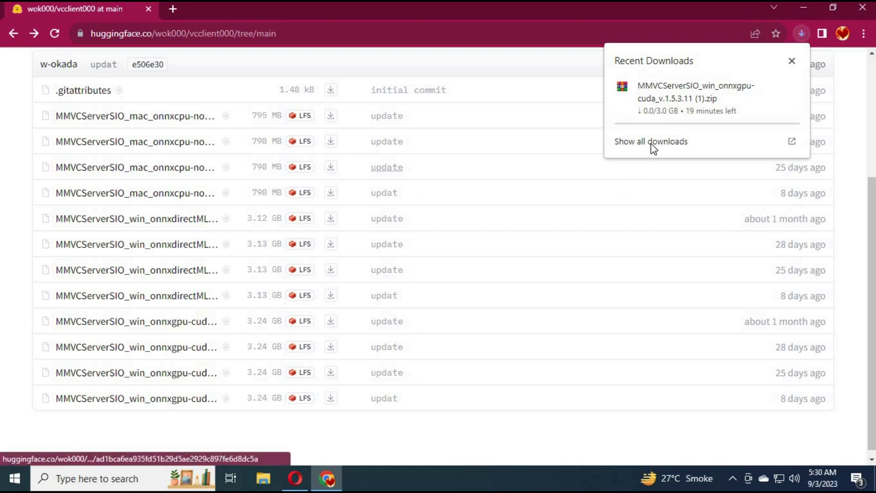
click(650, 140)
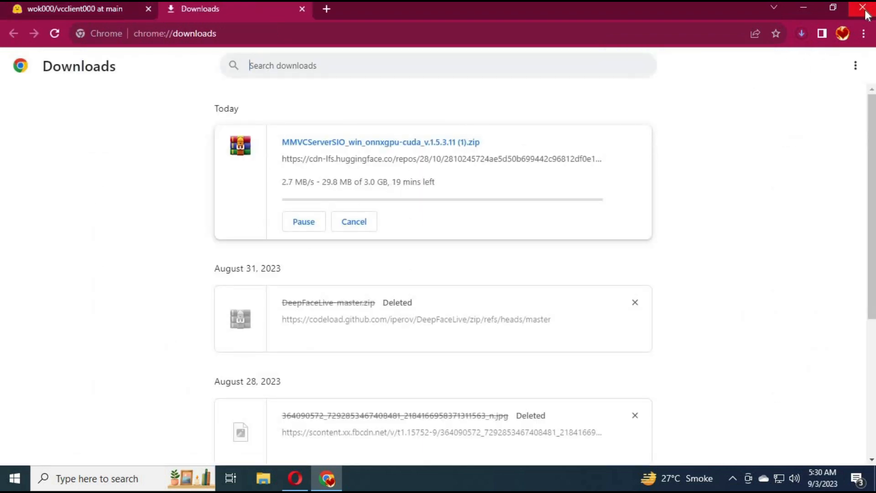
mouse_move(436, 113)
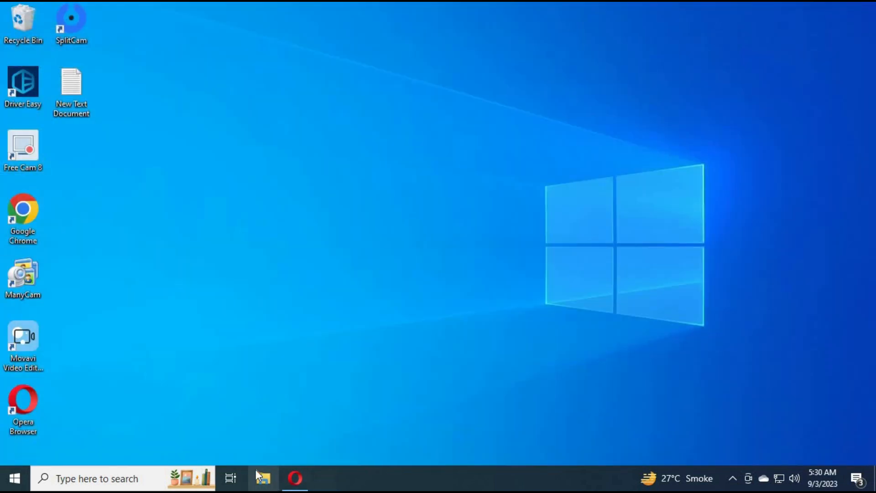
- Extract the downloaded zip into Downloads and enter the MMVCServerSIO folder
click(263, 478)
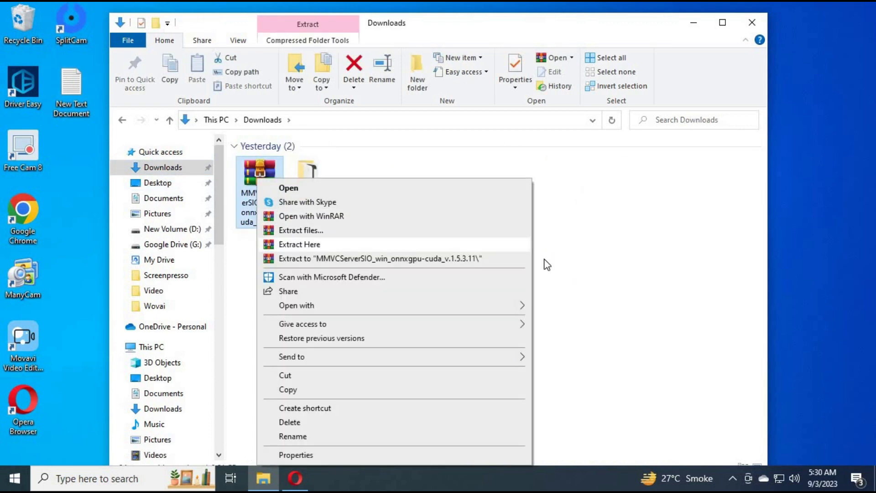
click(299, 245)
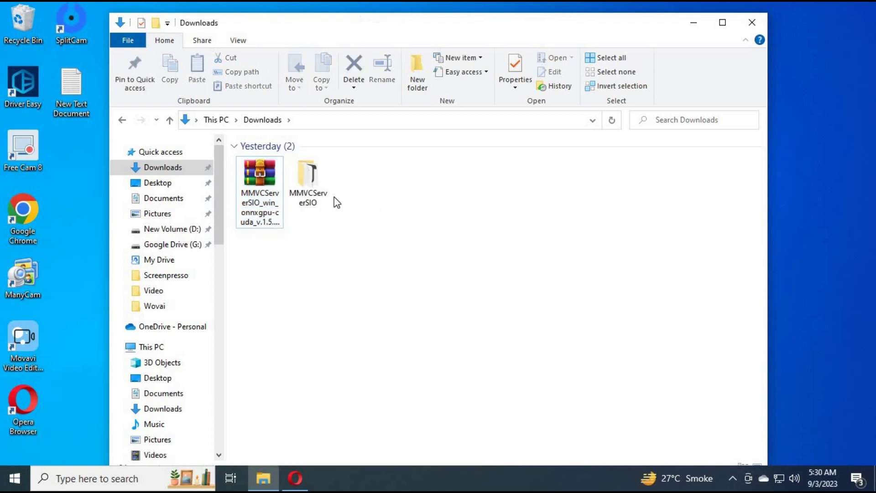
double_click(307, 179)
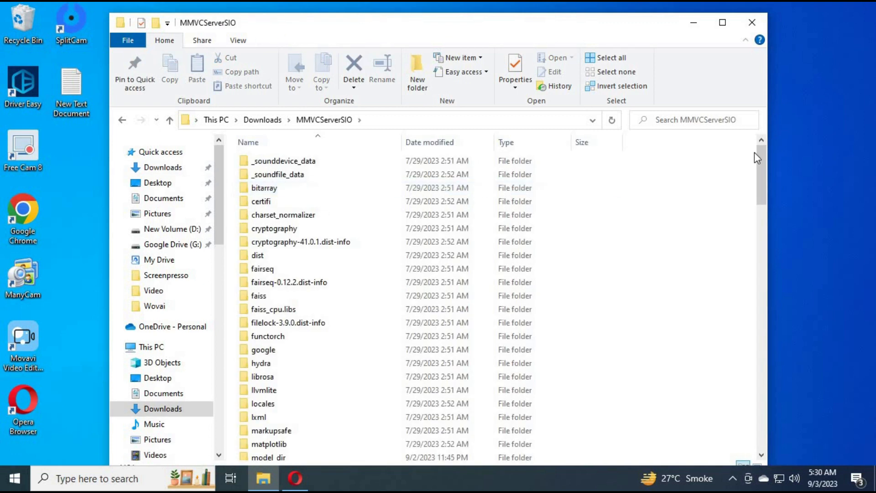
- Run the start_http launcher from the maximized MMVCServerSIO folder
click(721, 23)
text(_socket)
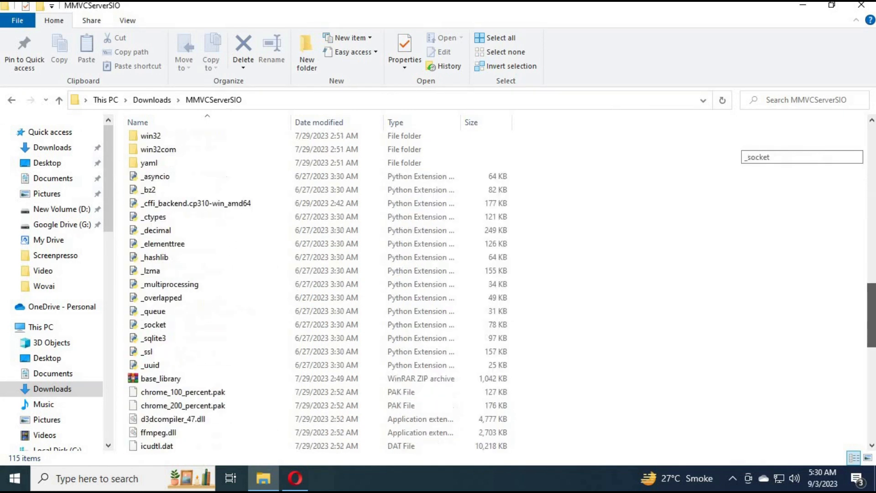
scroll(down, 3)
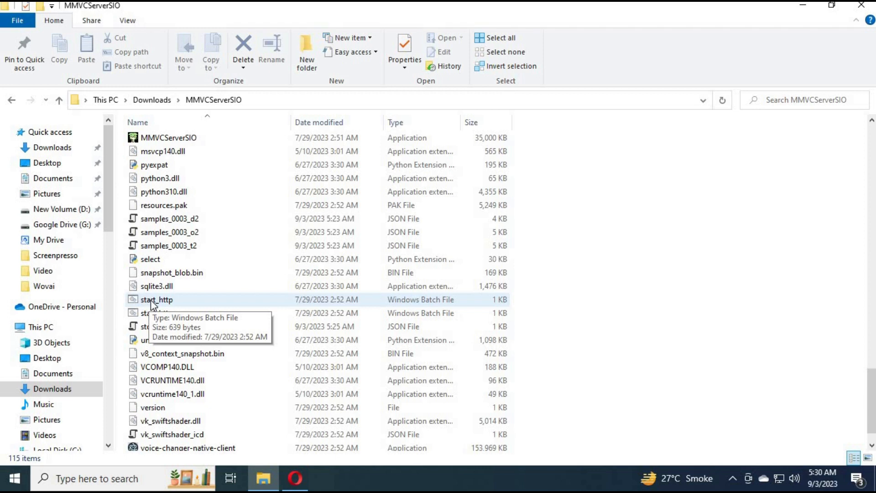
double_click(156, 300)
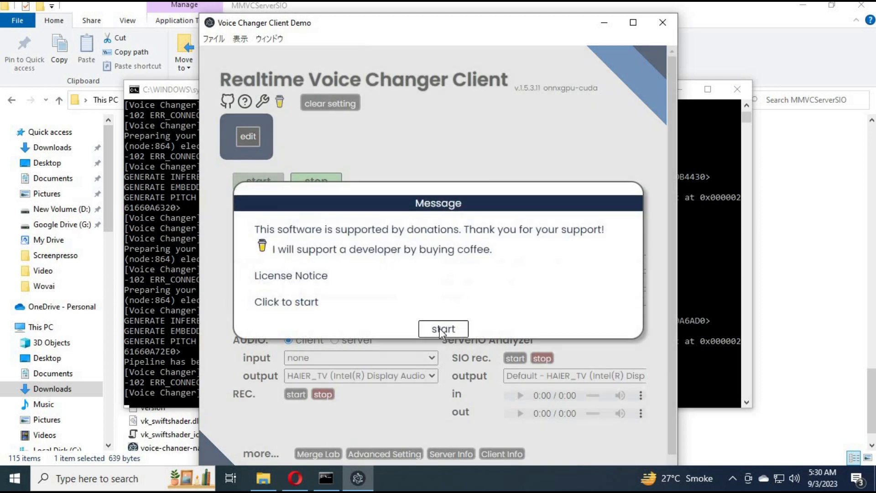
- Dismiss the donation notice to reveal the model slots, RVC model and audio settings
click(443, 329)
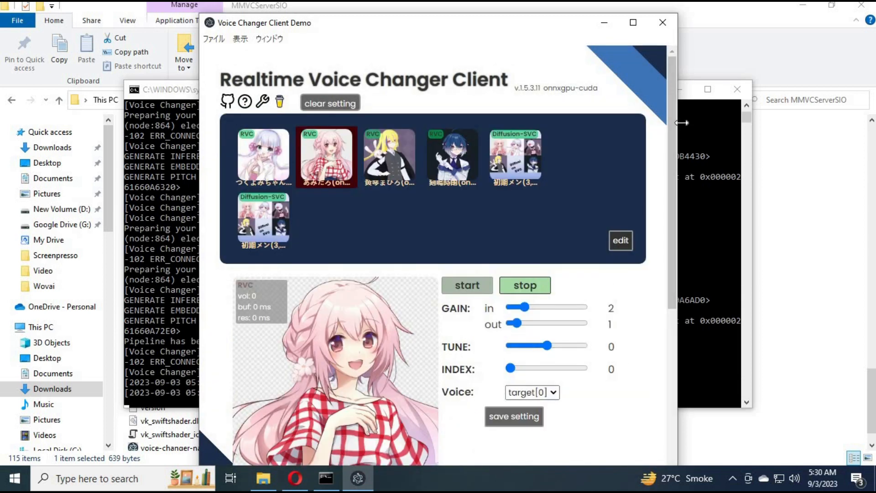
scroll(down, 3)
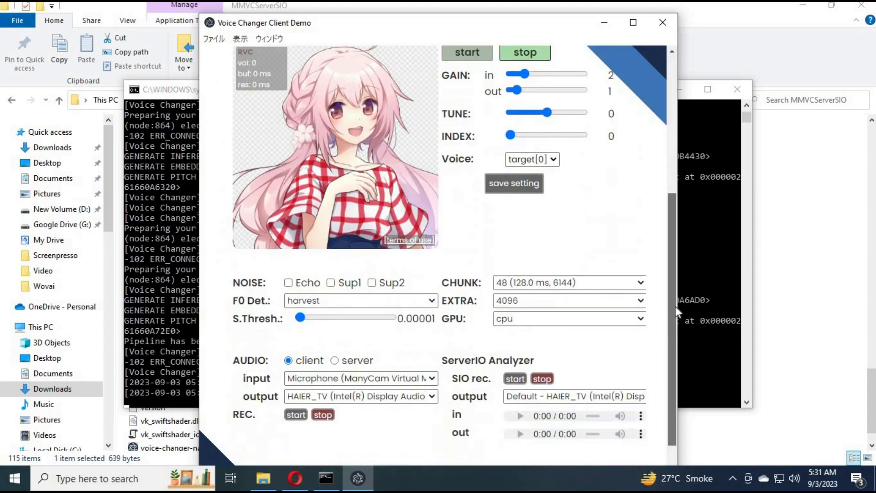